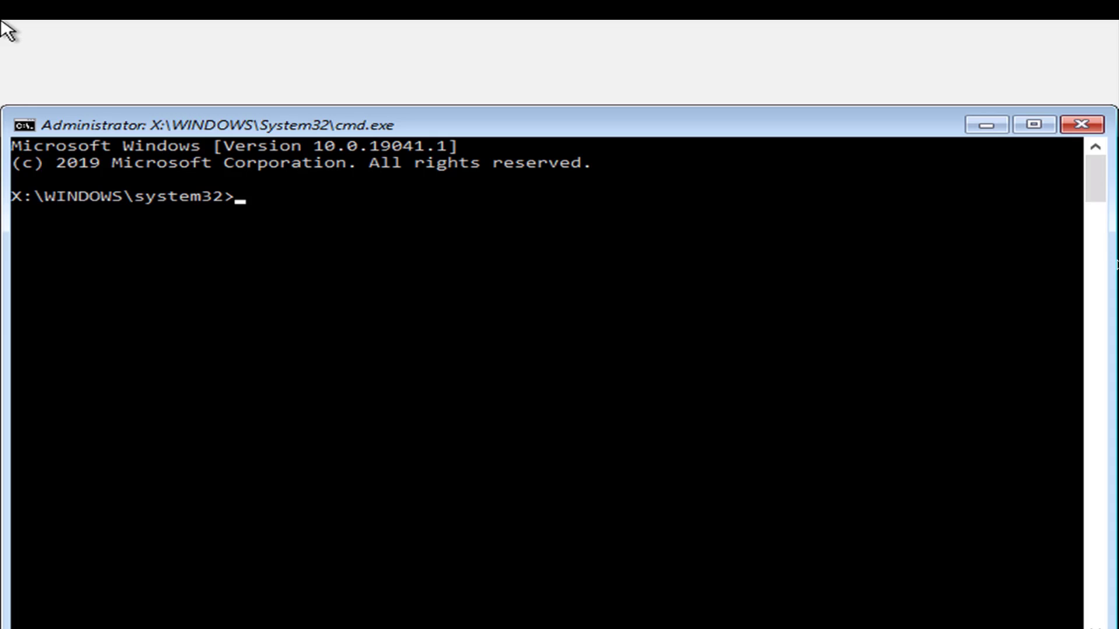
text(diskpart)
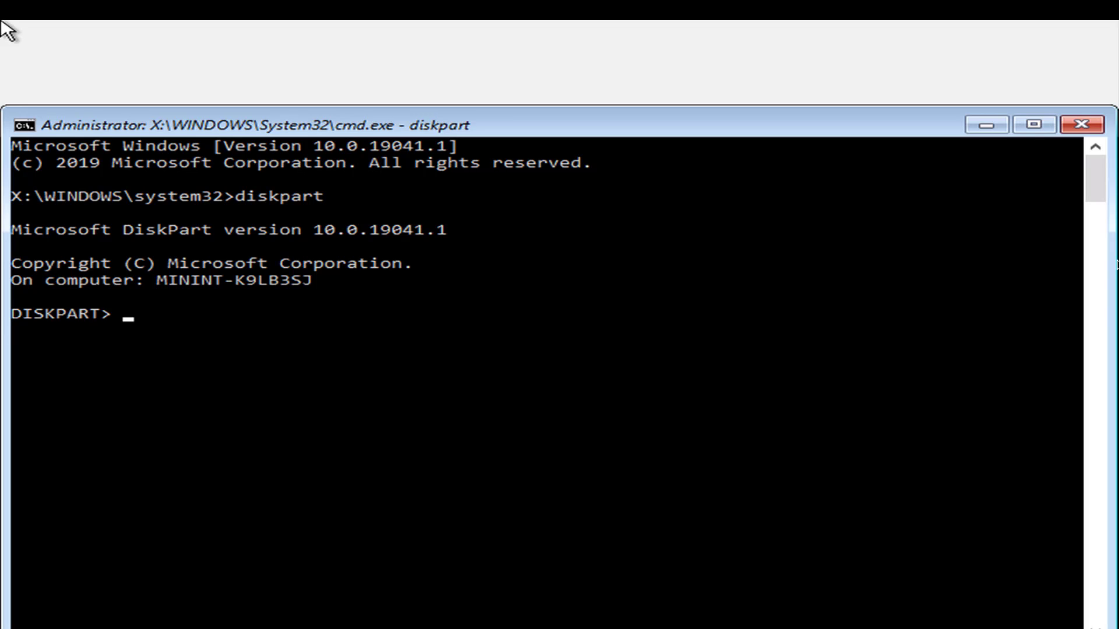
text(list disk)
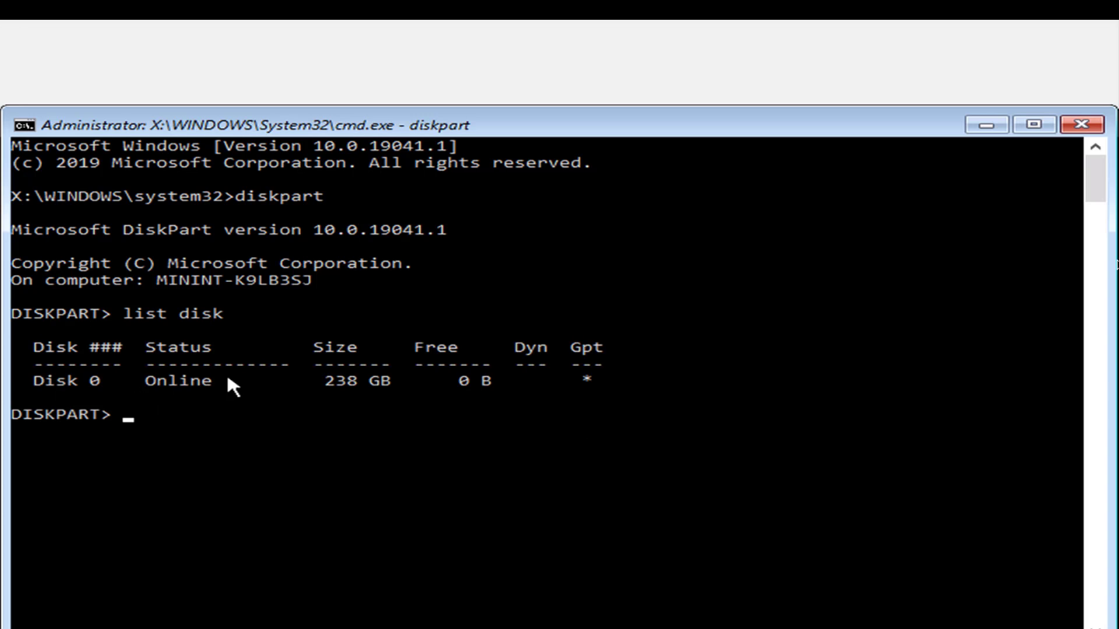
mouse_move(359, 388)
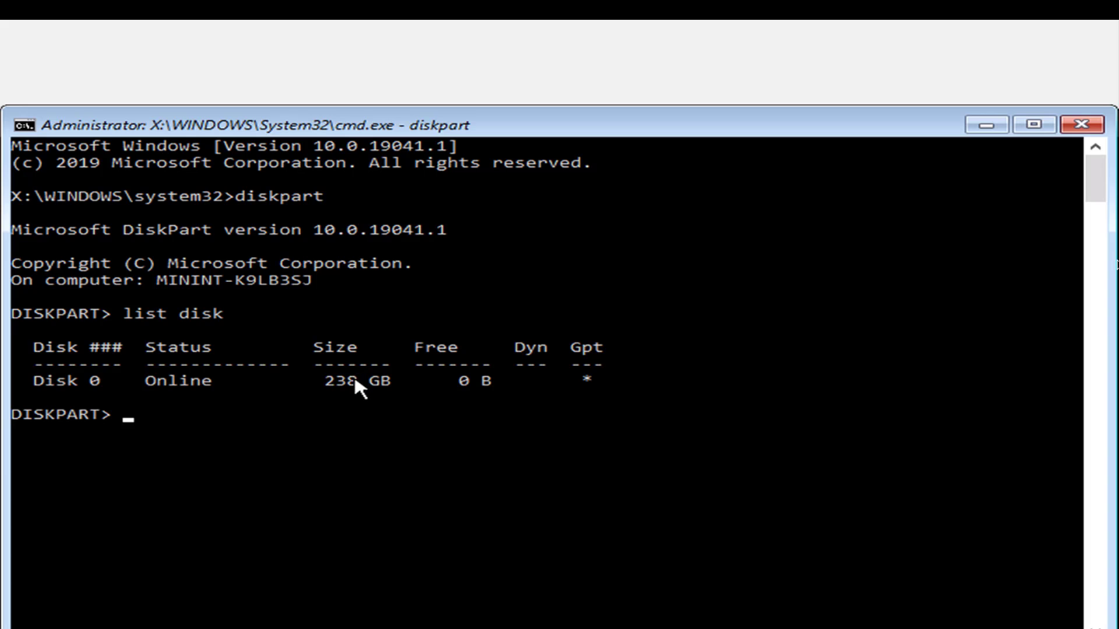
mouse_move(388, 400)
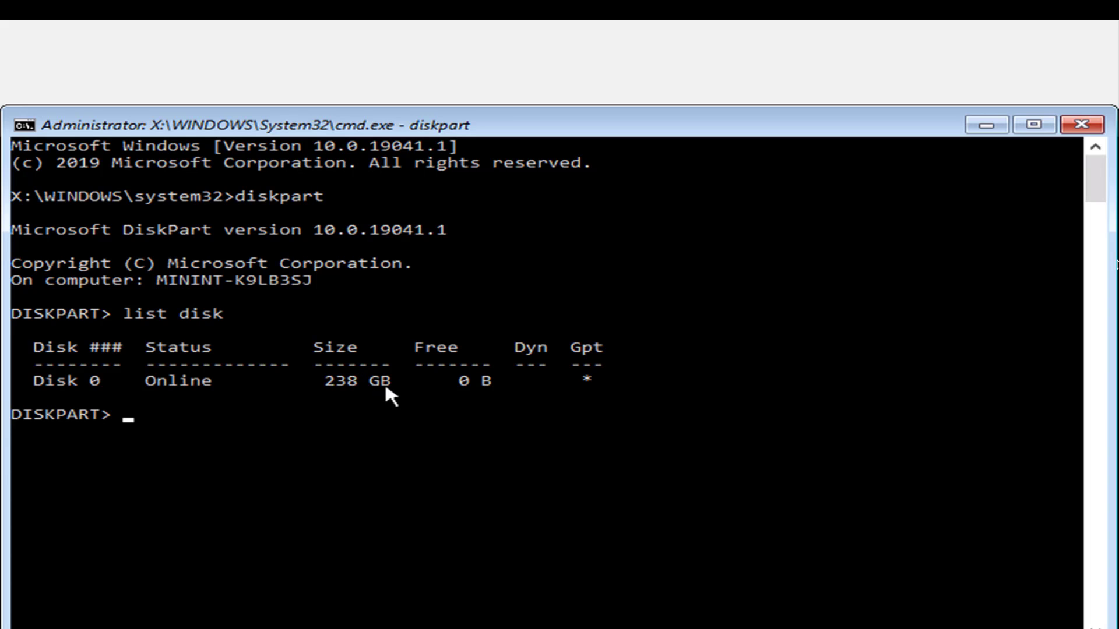
mouse_move(470, 389)
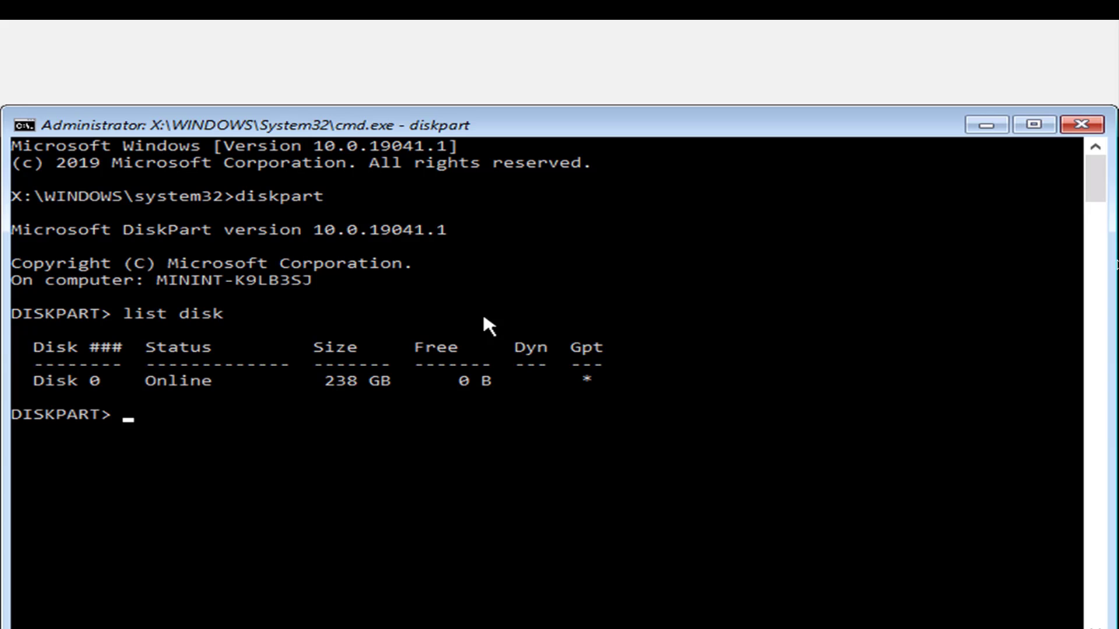
text(select disk 0)
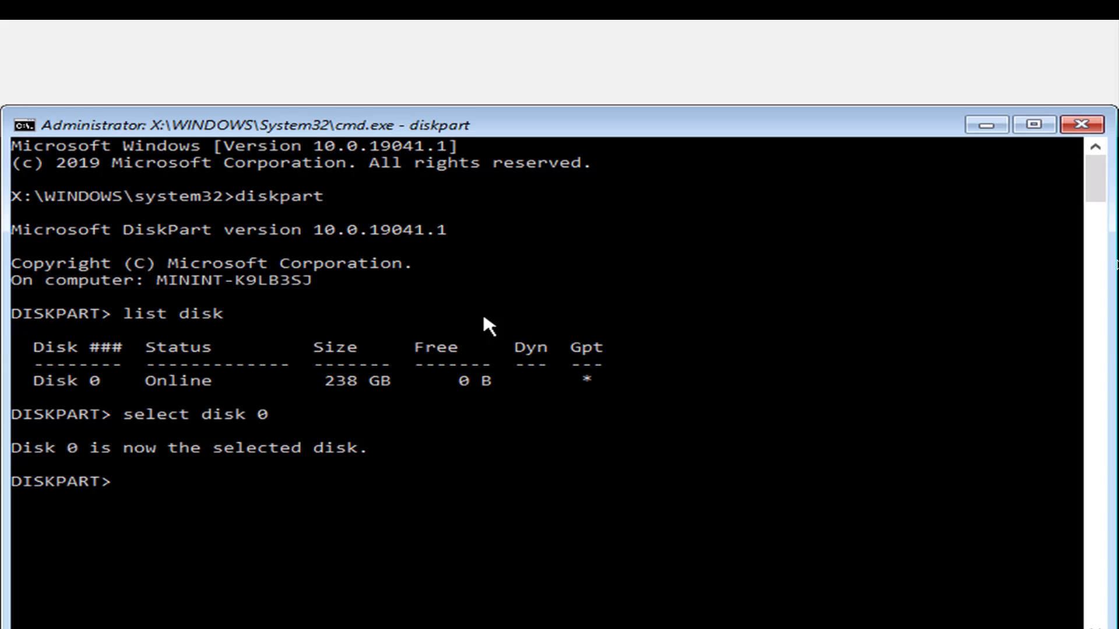
text(clean)
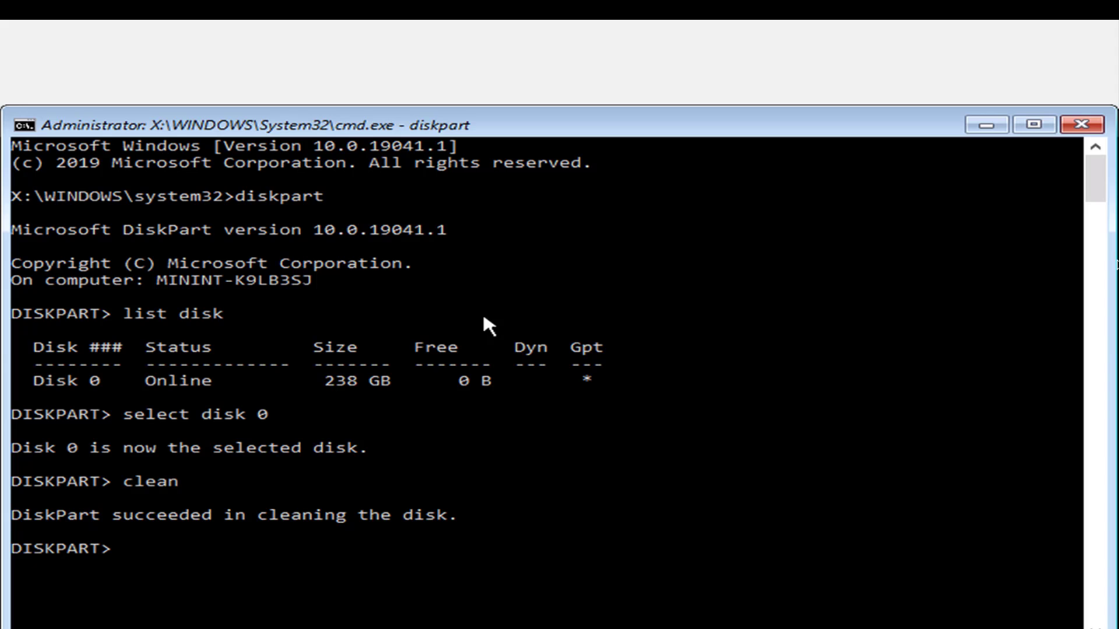
text(list disk)
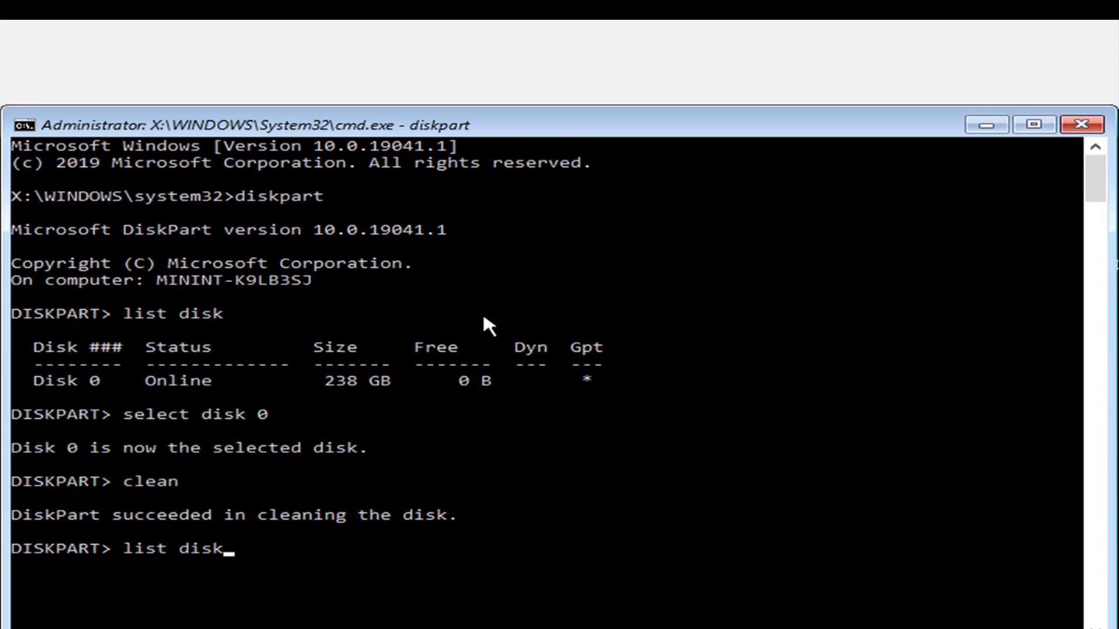